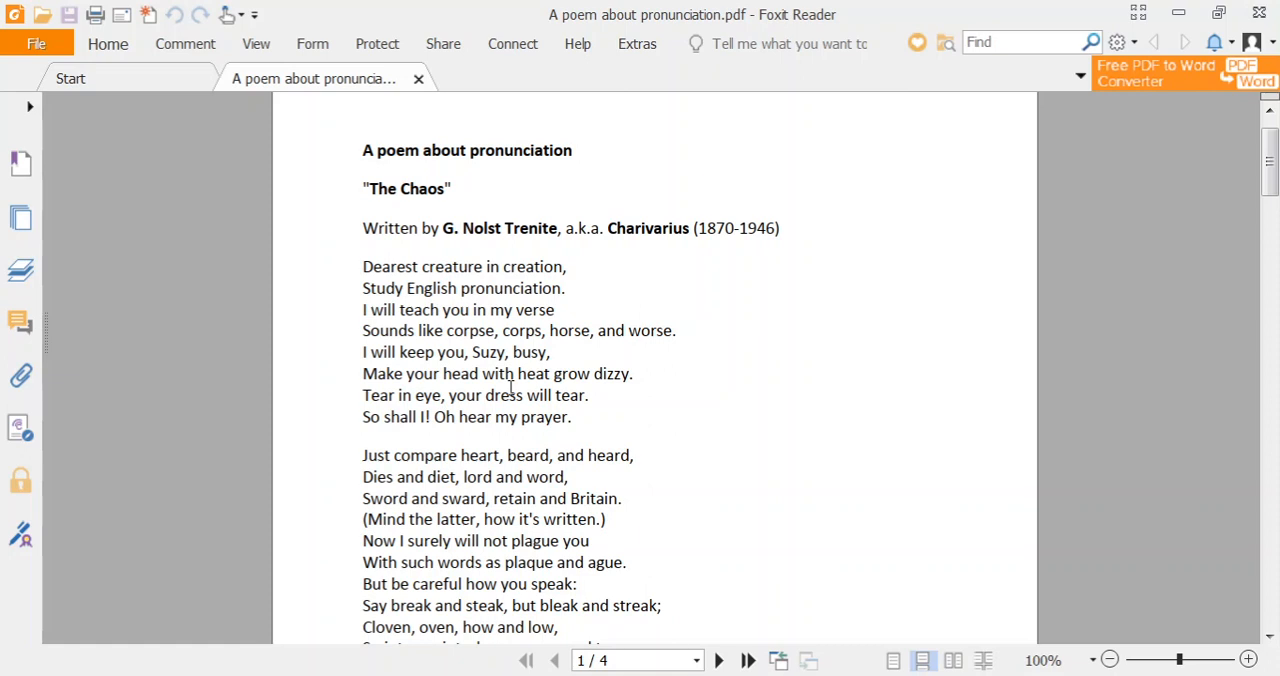
mouse_move(672, 362)
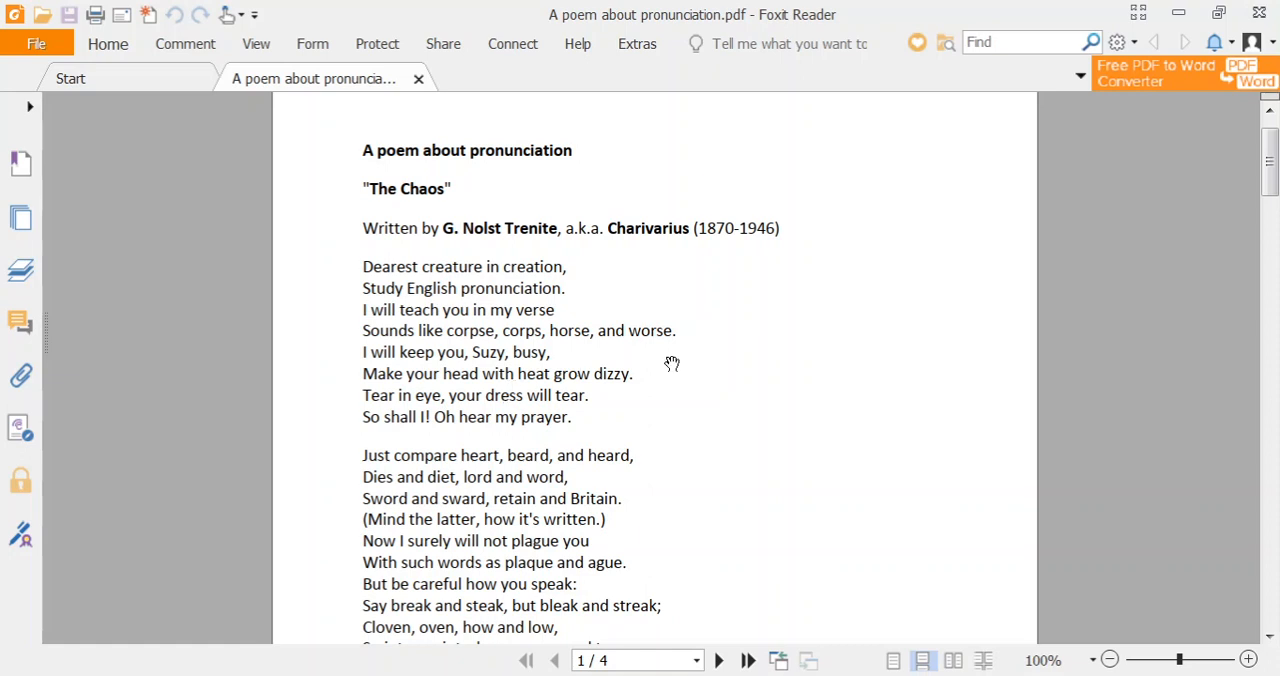
mouse_move(698, 360)
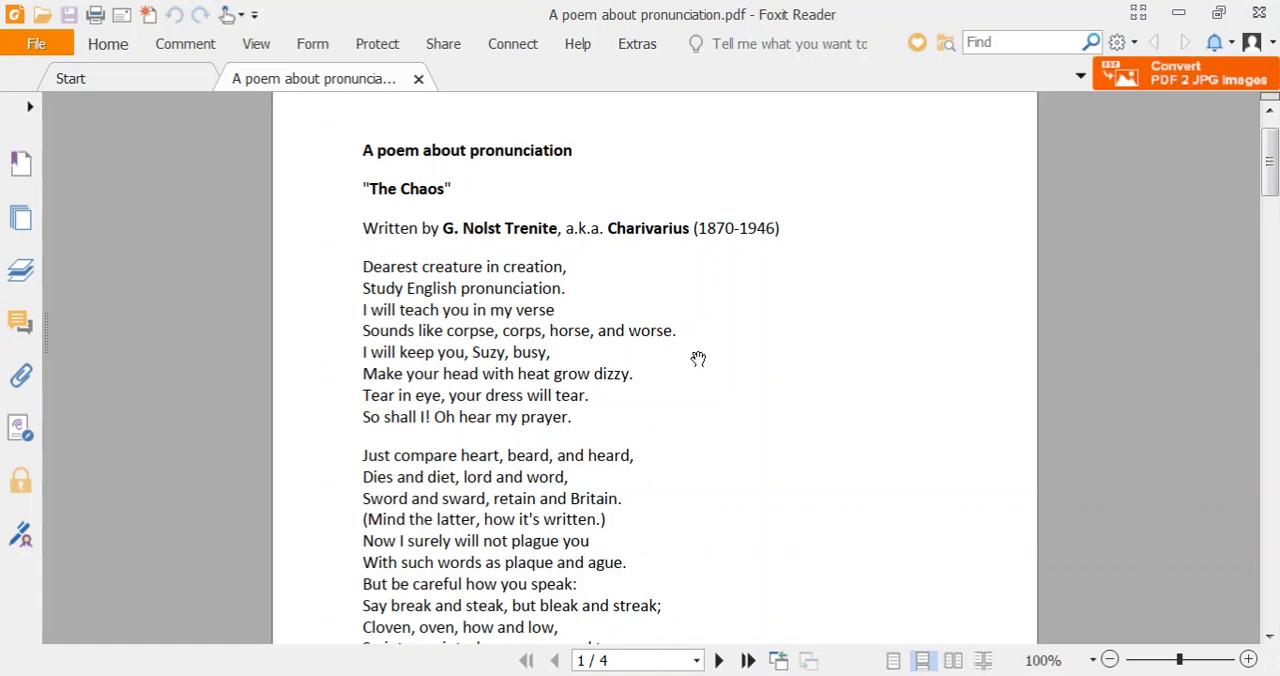
scroll("down", 3)
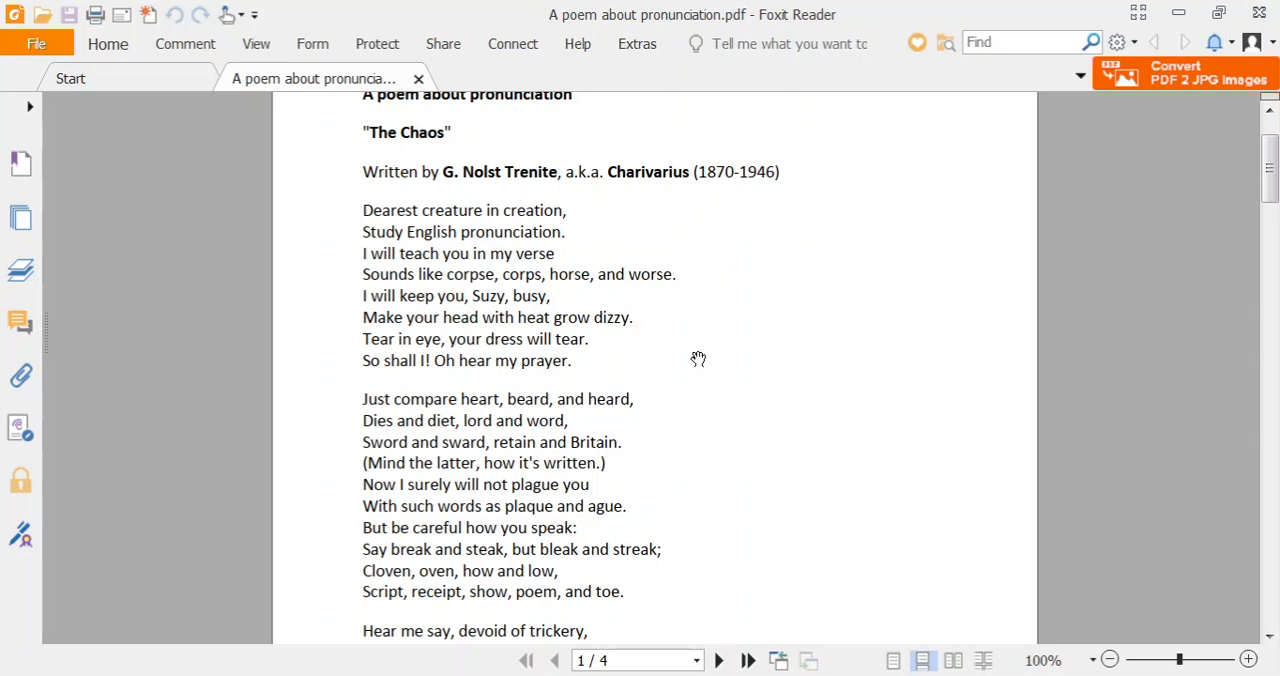
scroll("down", 3)
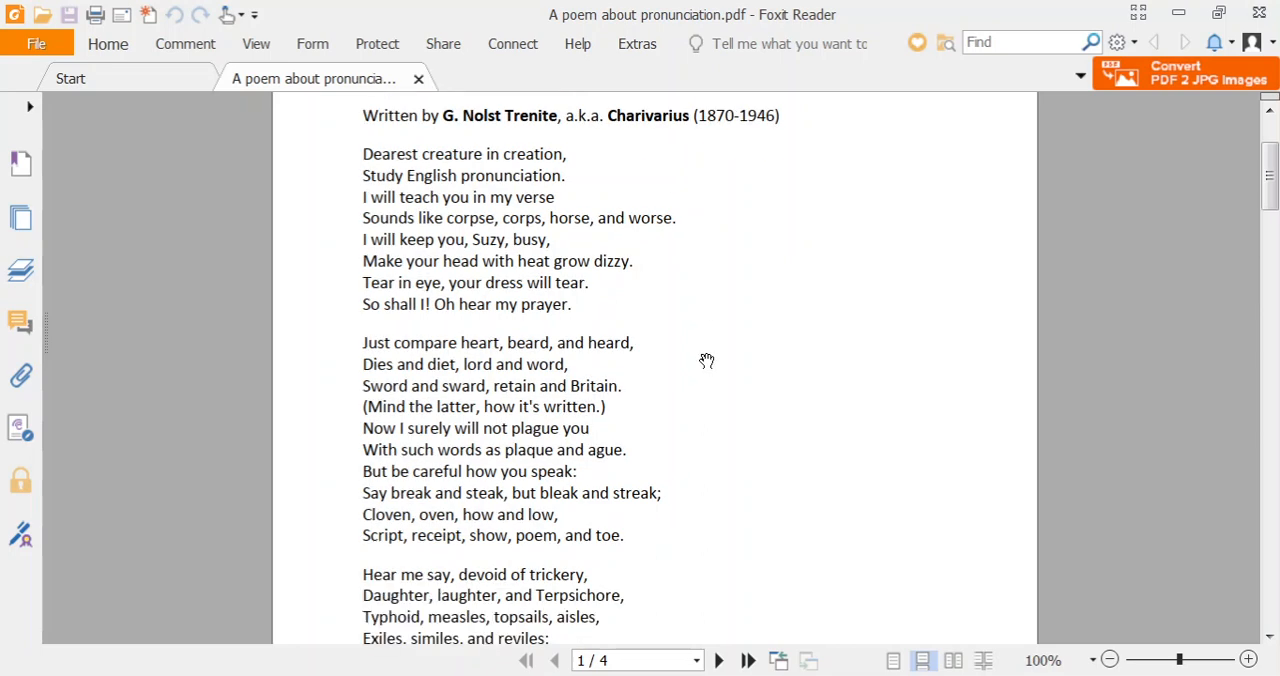
scroll("down", 3)
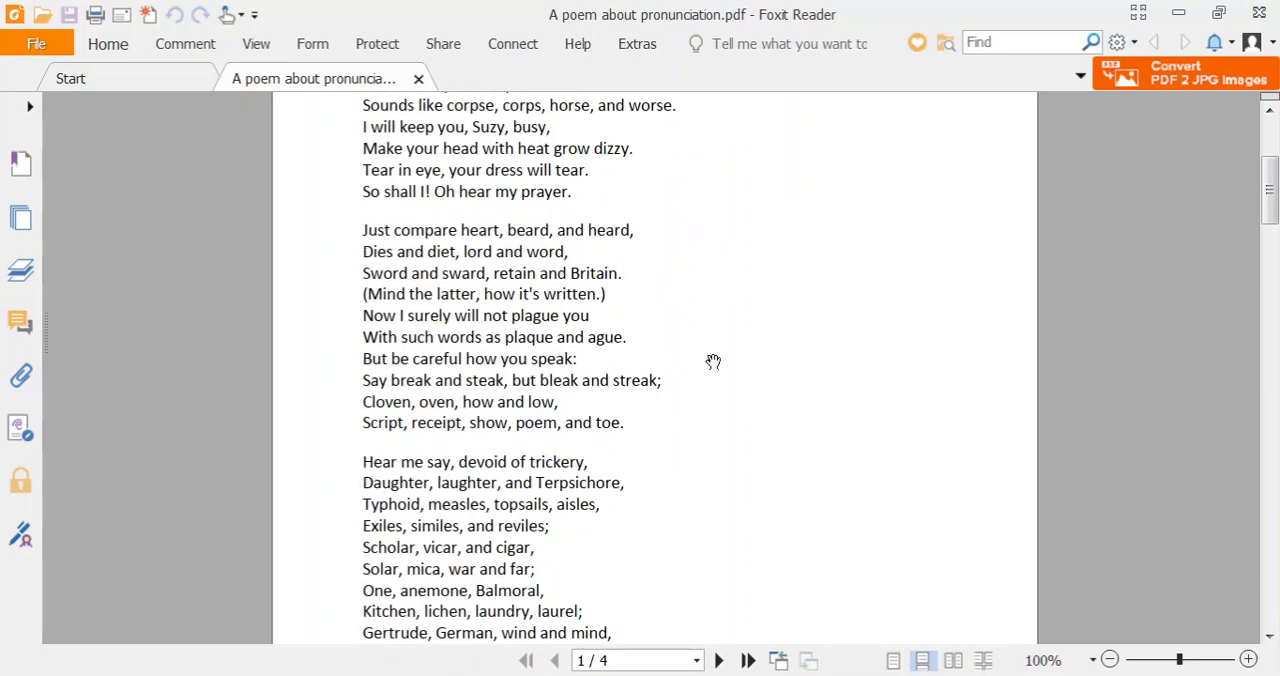
mouse_move(728, 352)
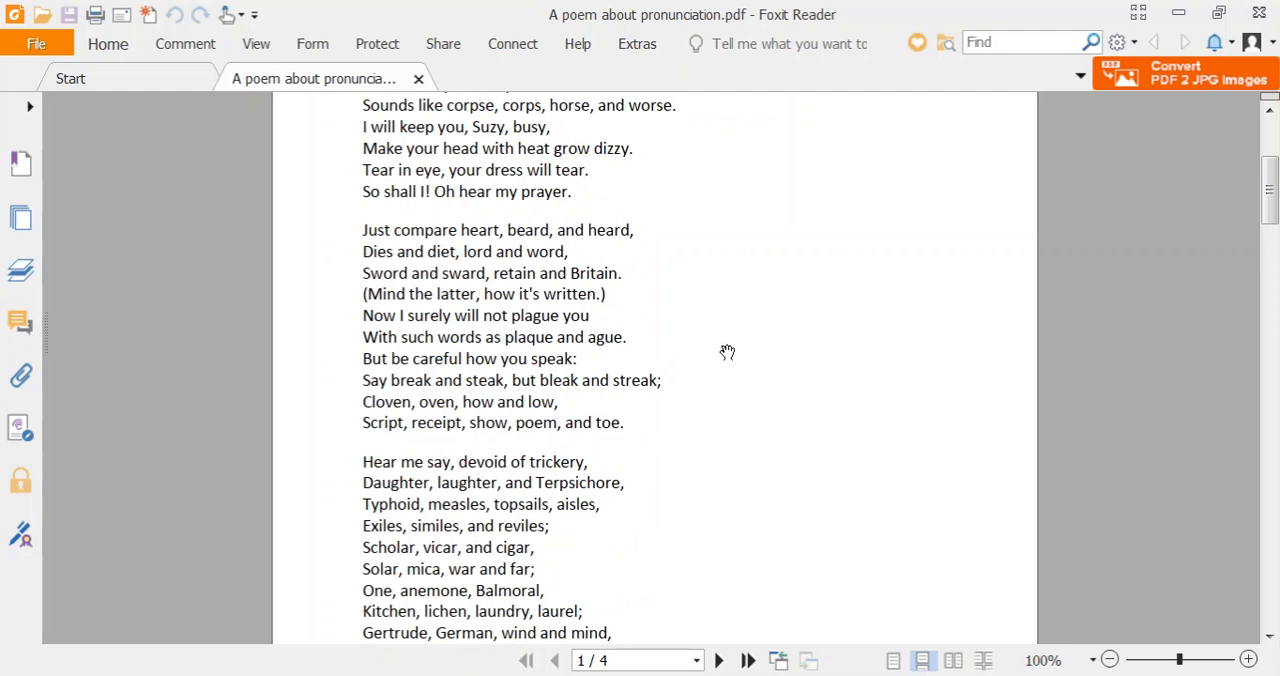
scroll("down", 3)
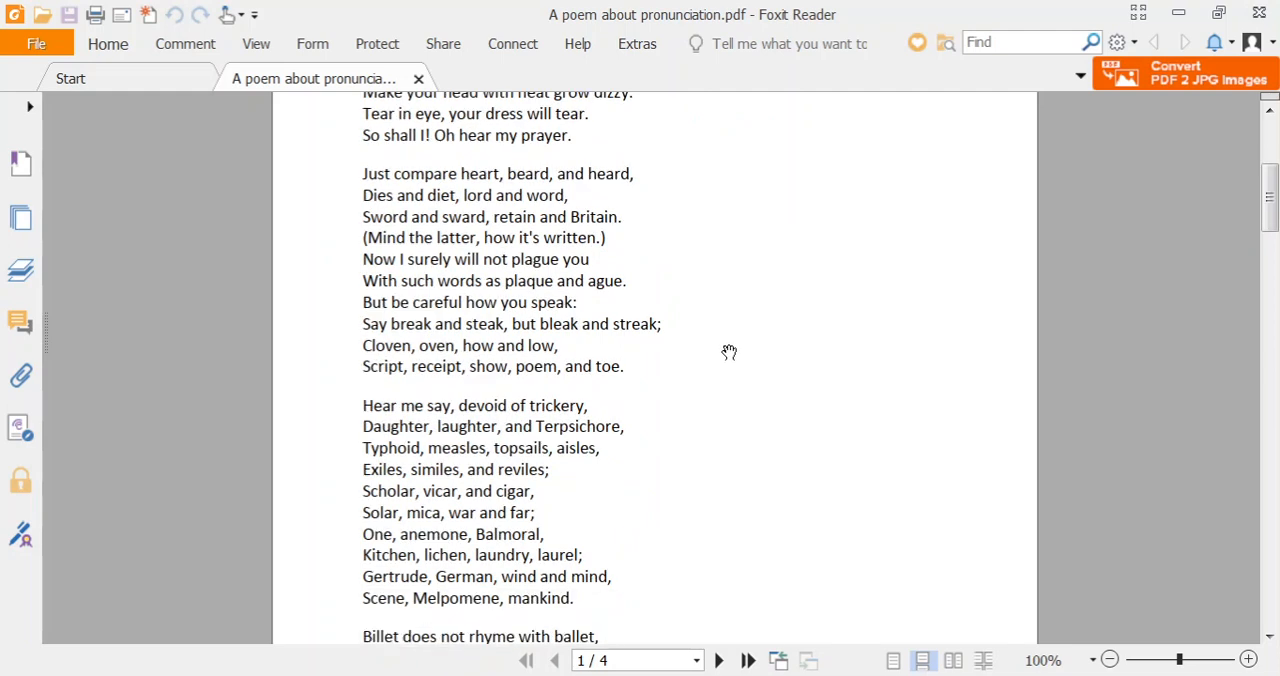
mouse_move(736, 348)
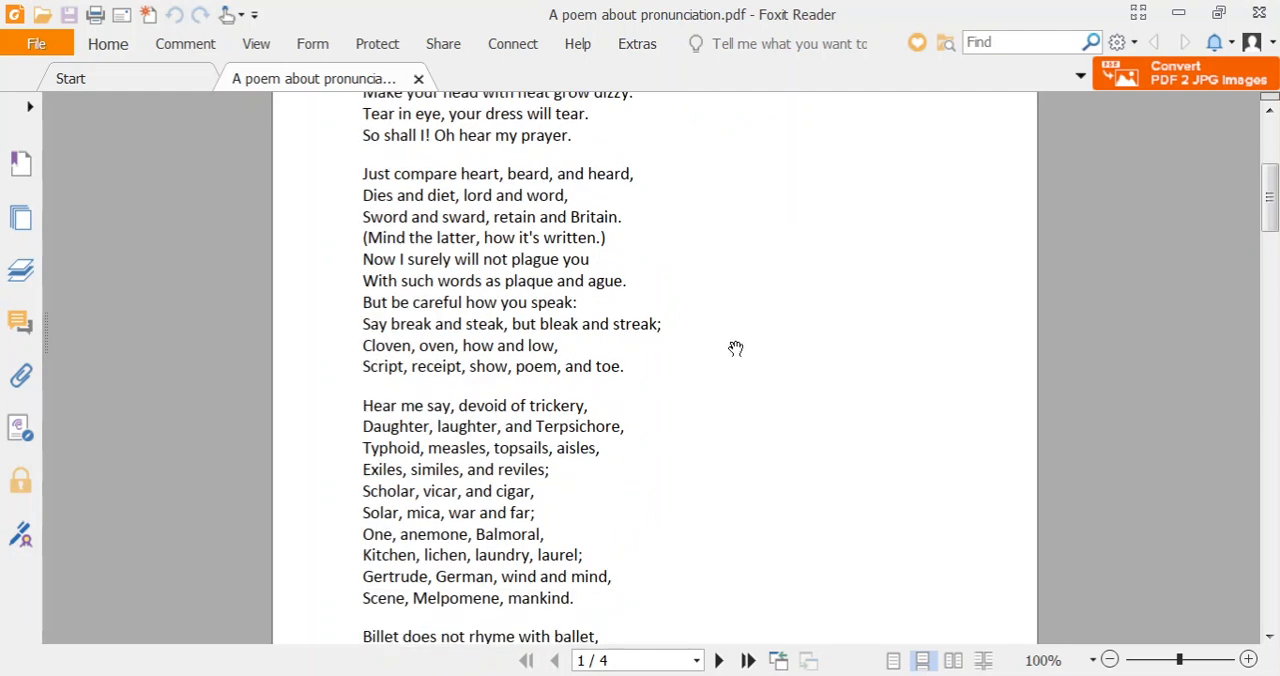
scroll("down", 3)
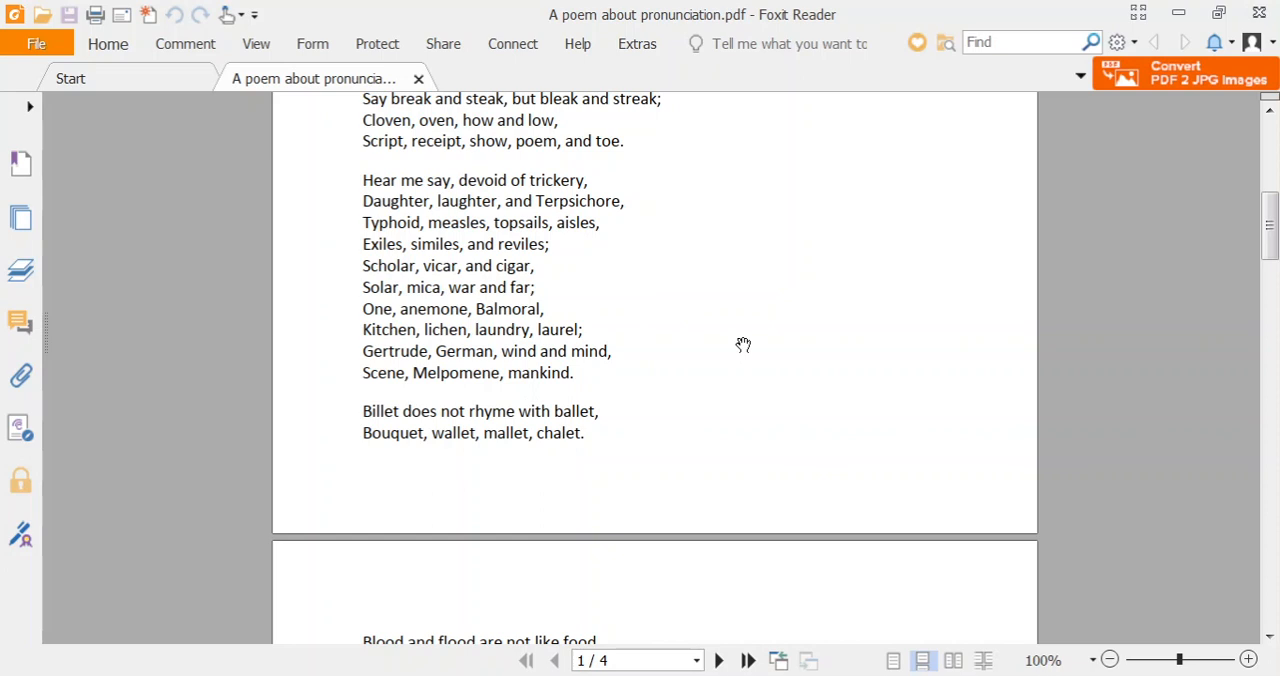
mouse_move(744, 344)
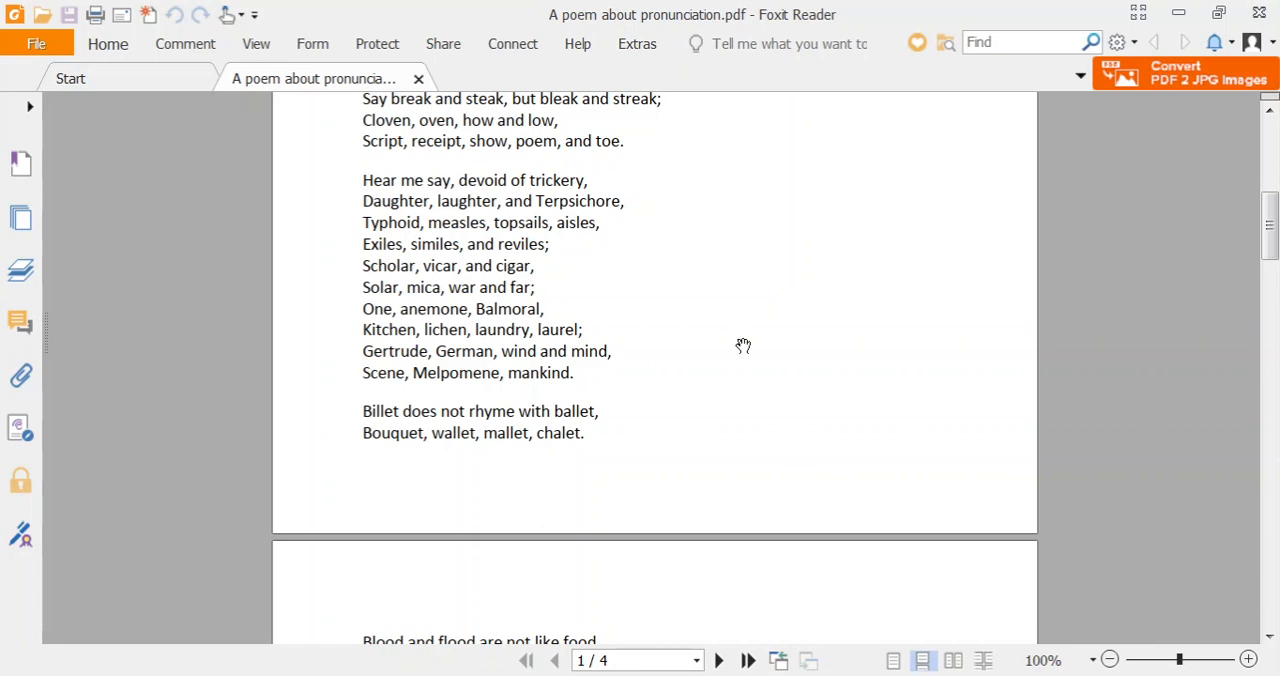
mouse_move(744, 346)
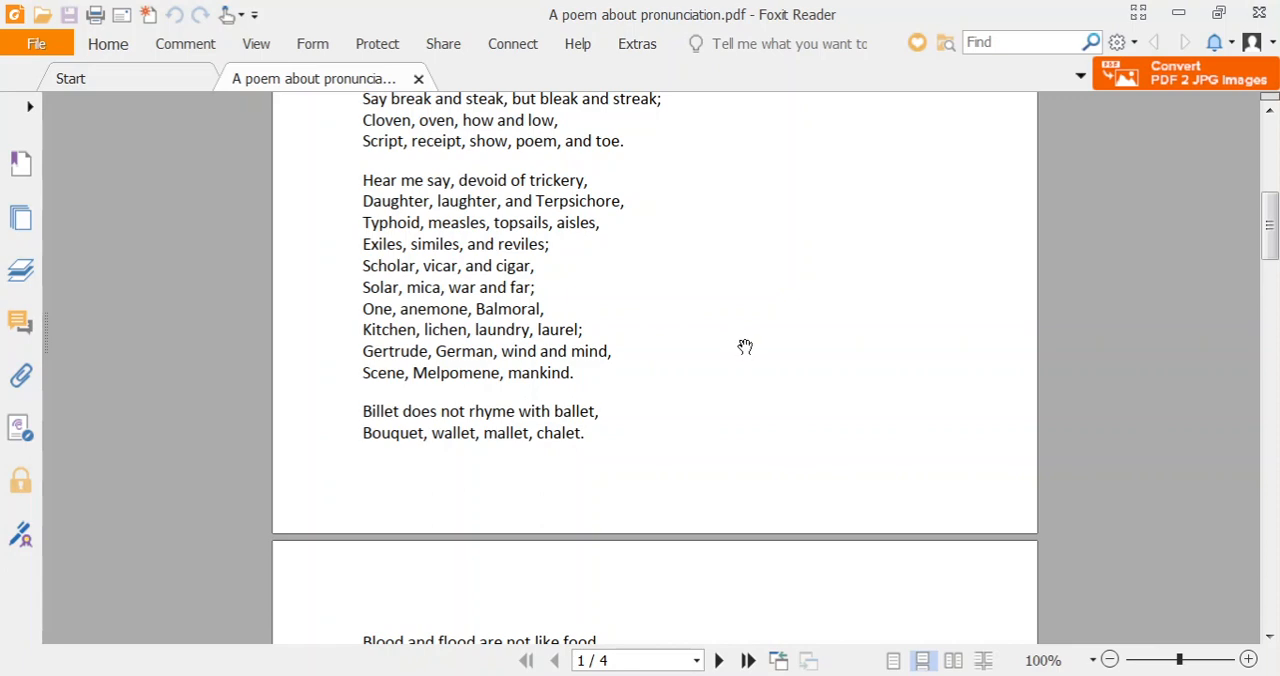
scroll("down", 3)
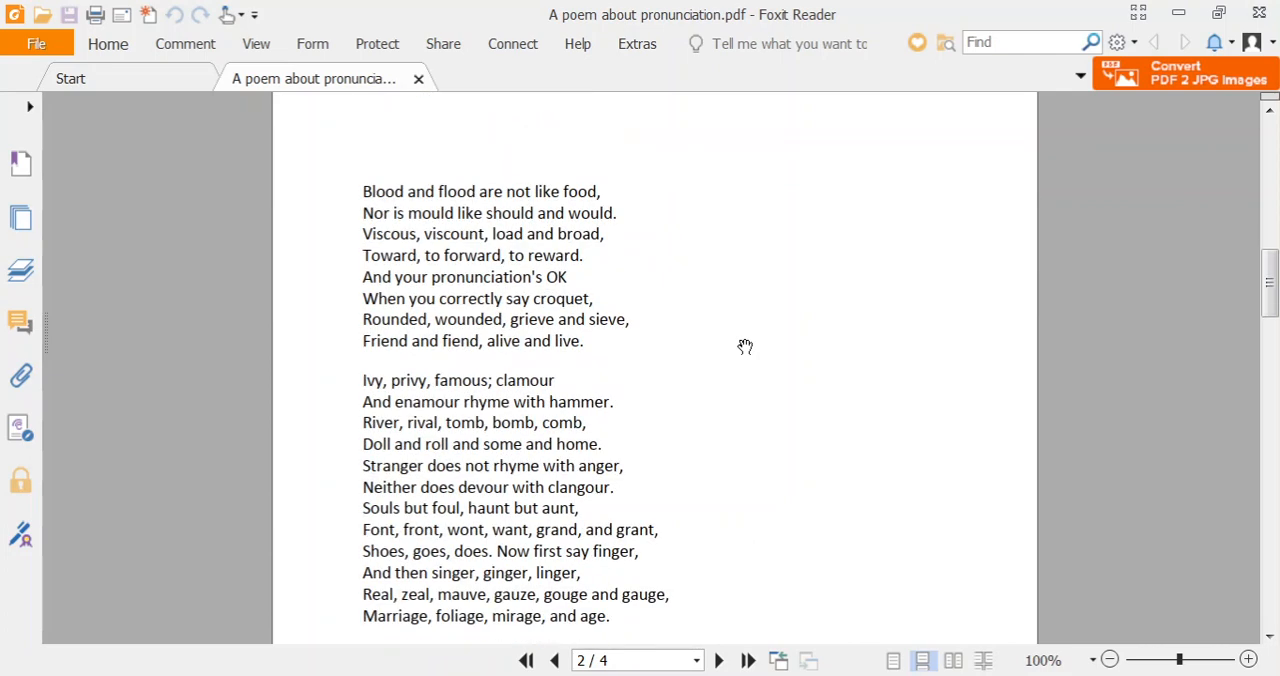
scroll("down", 3)
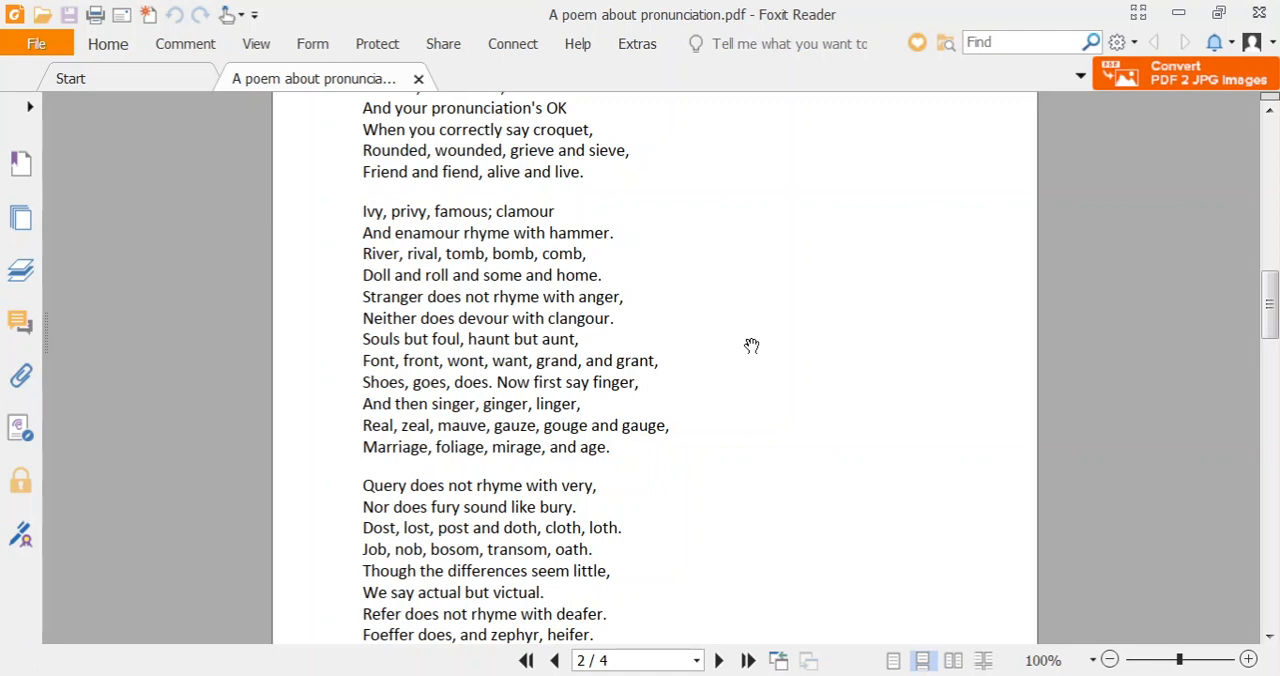
scroll("down", 3)
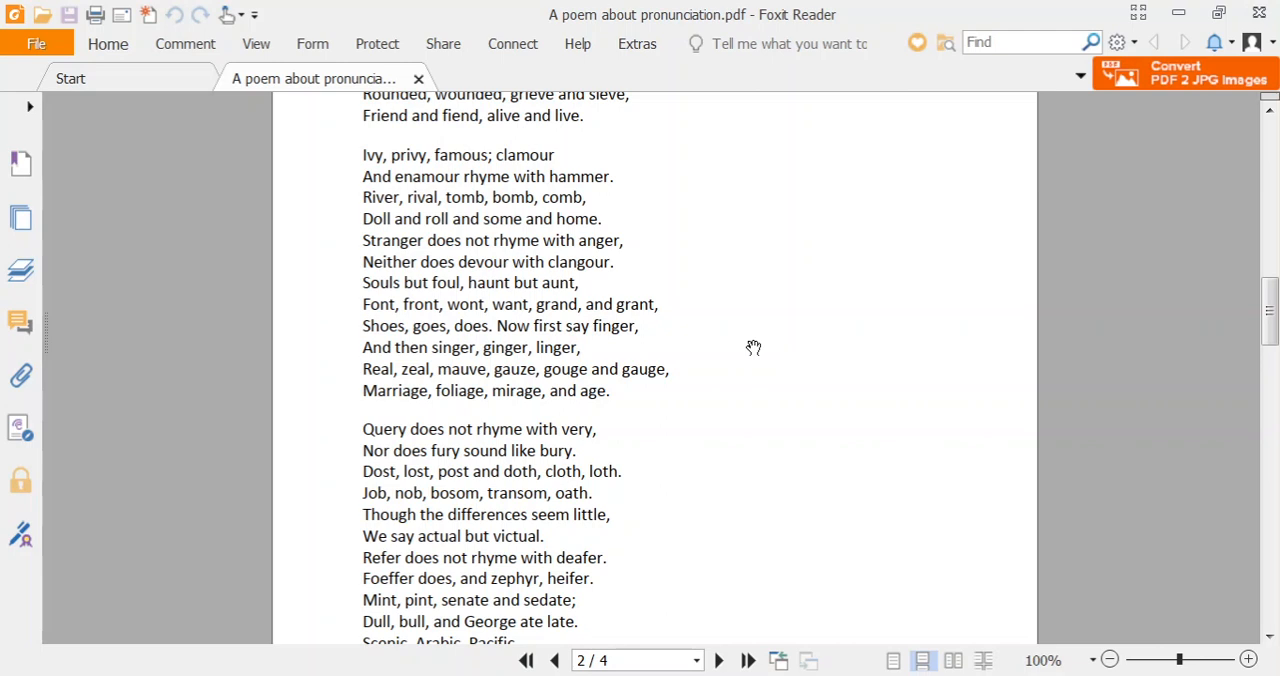
scroll("down", 3)
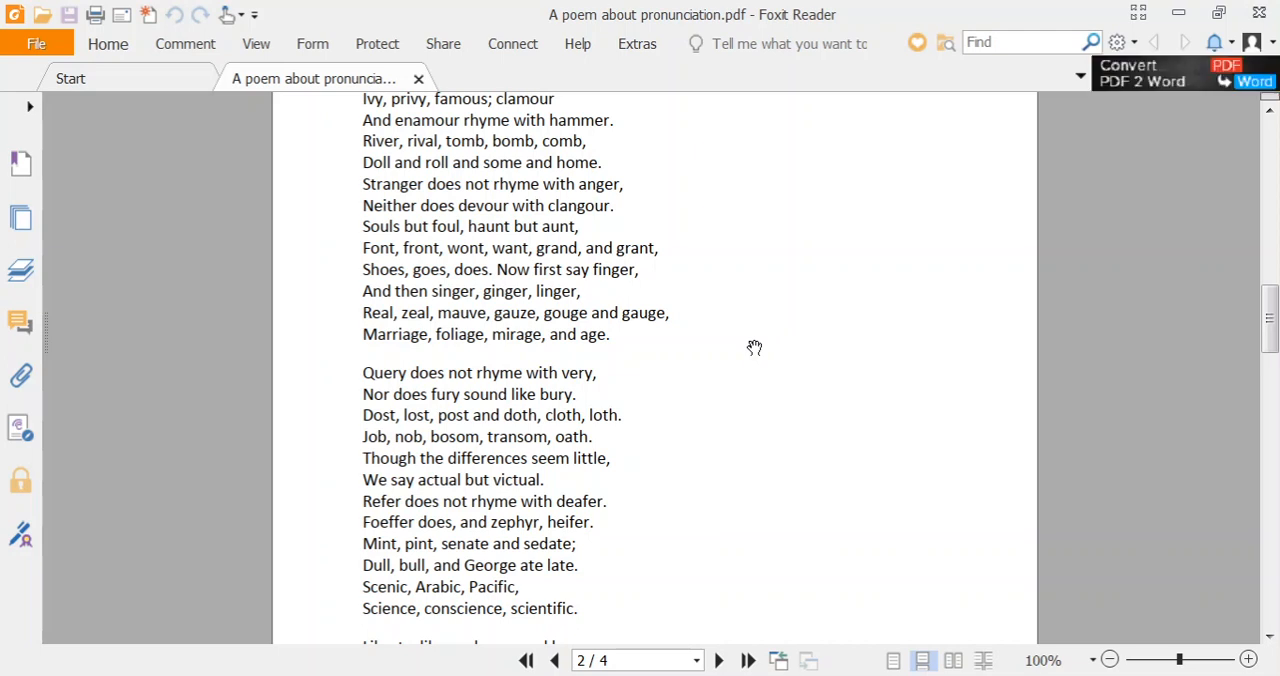
scroll("down", 3)
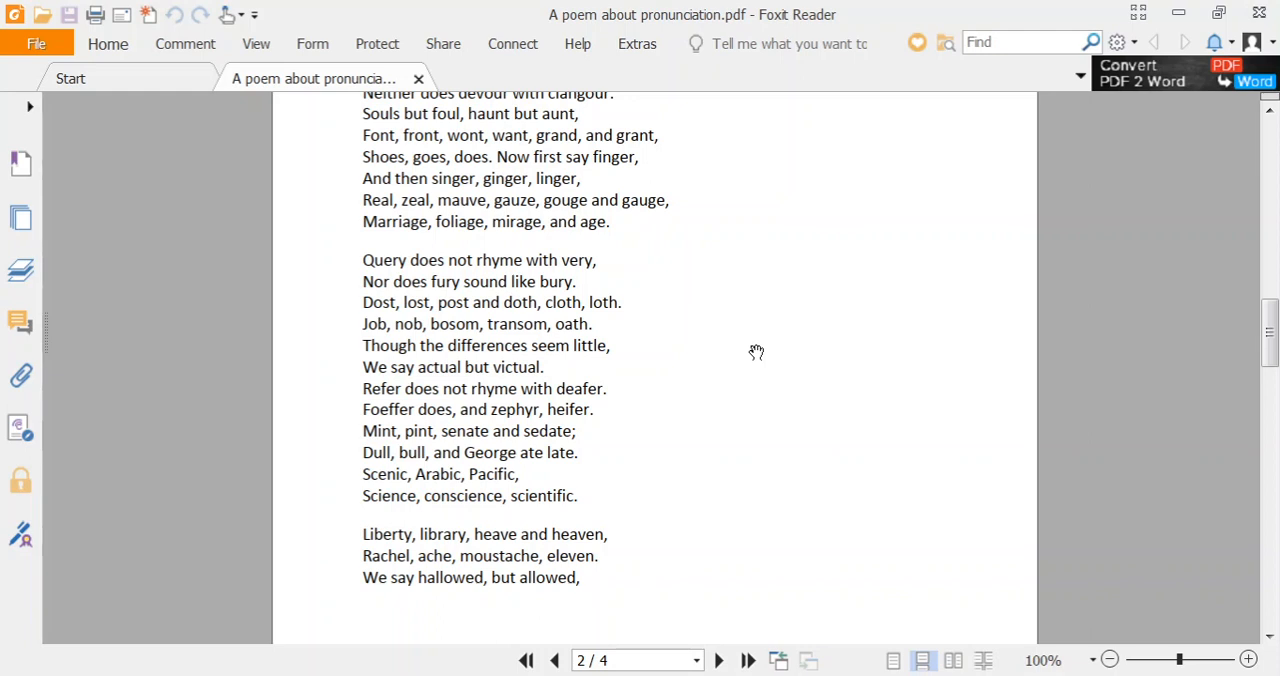
scroll("down", 3)
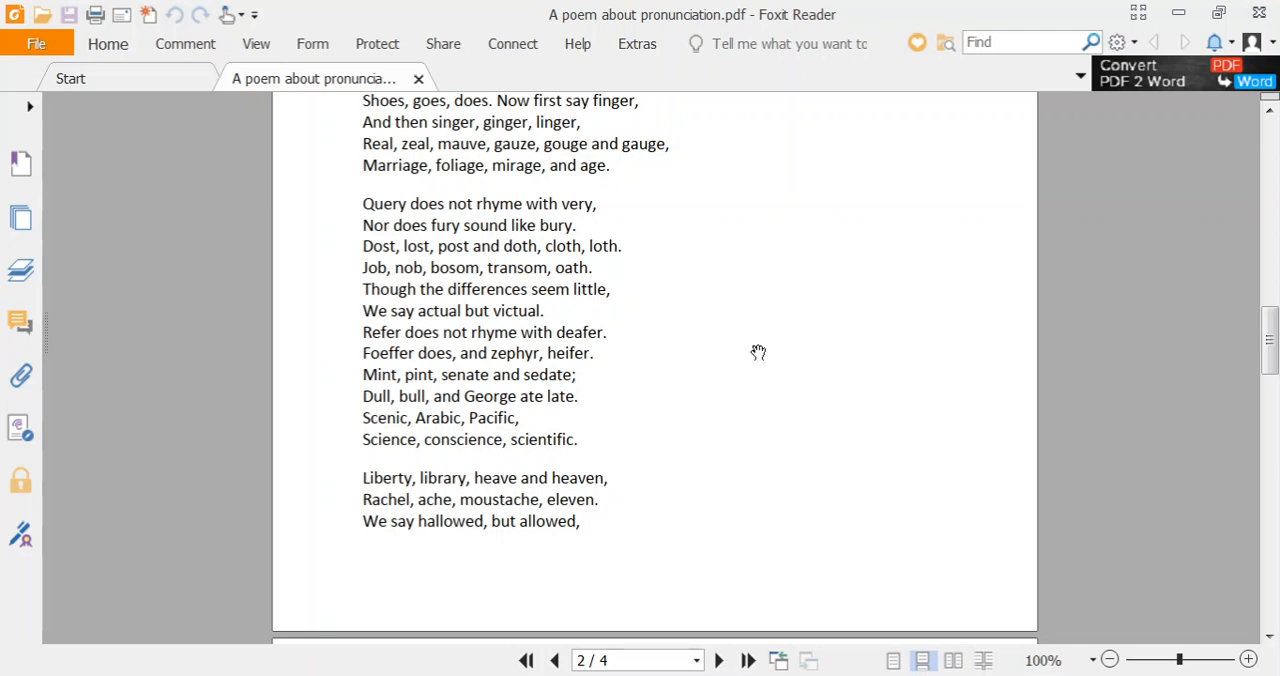
scroll("down", 3)
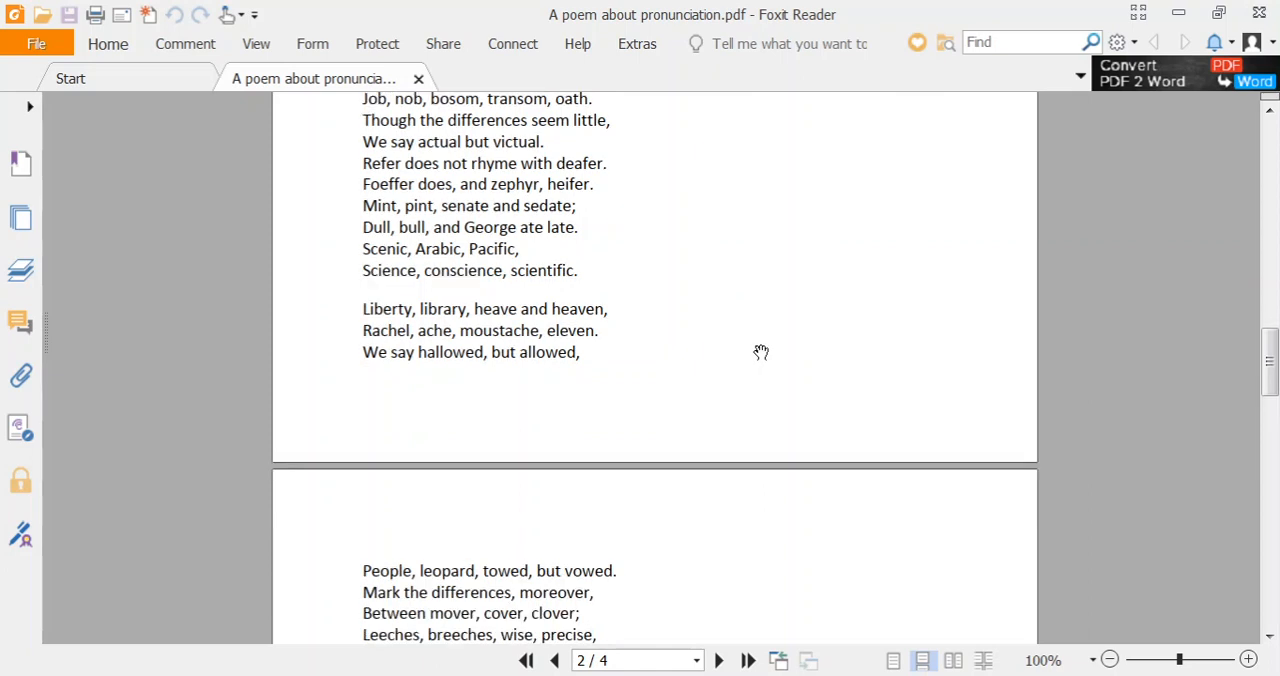
scroll("down", 3)
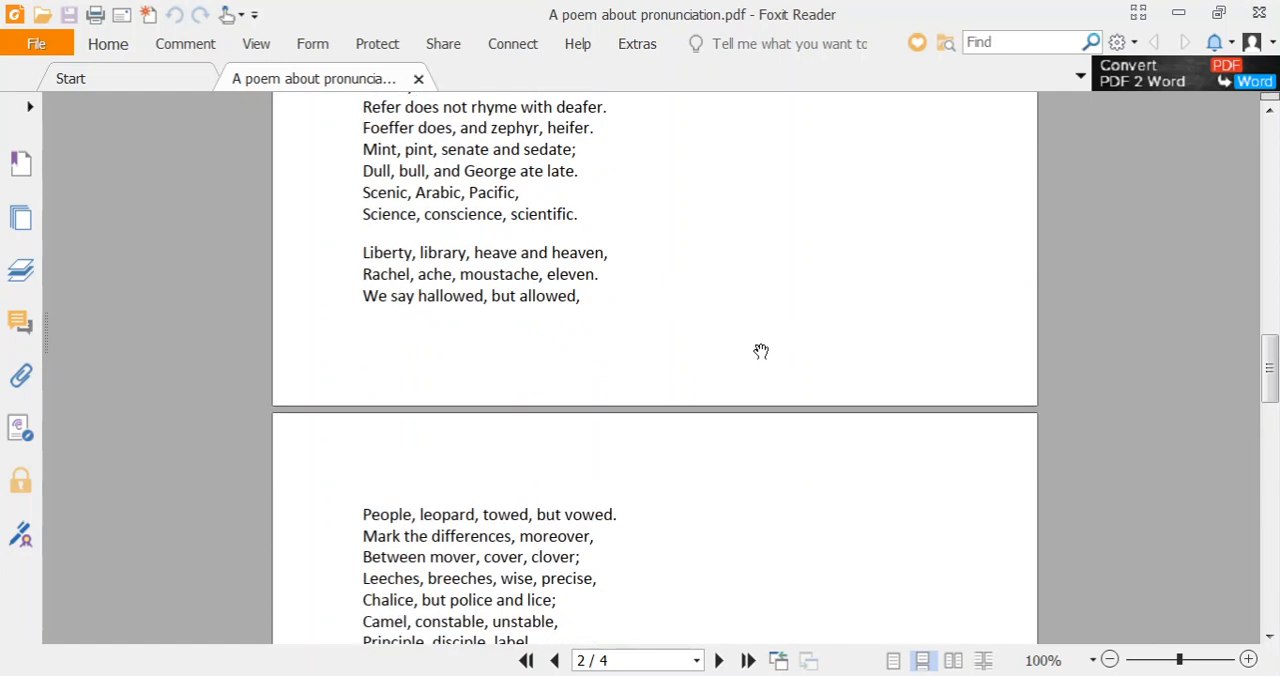
scroll("down", 3)
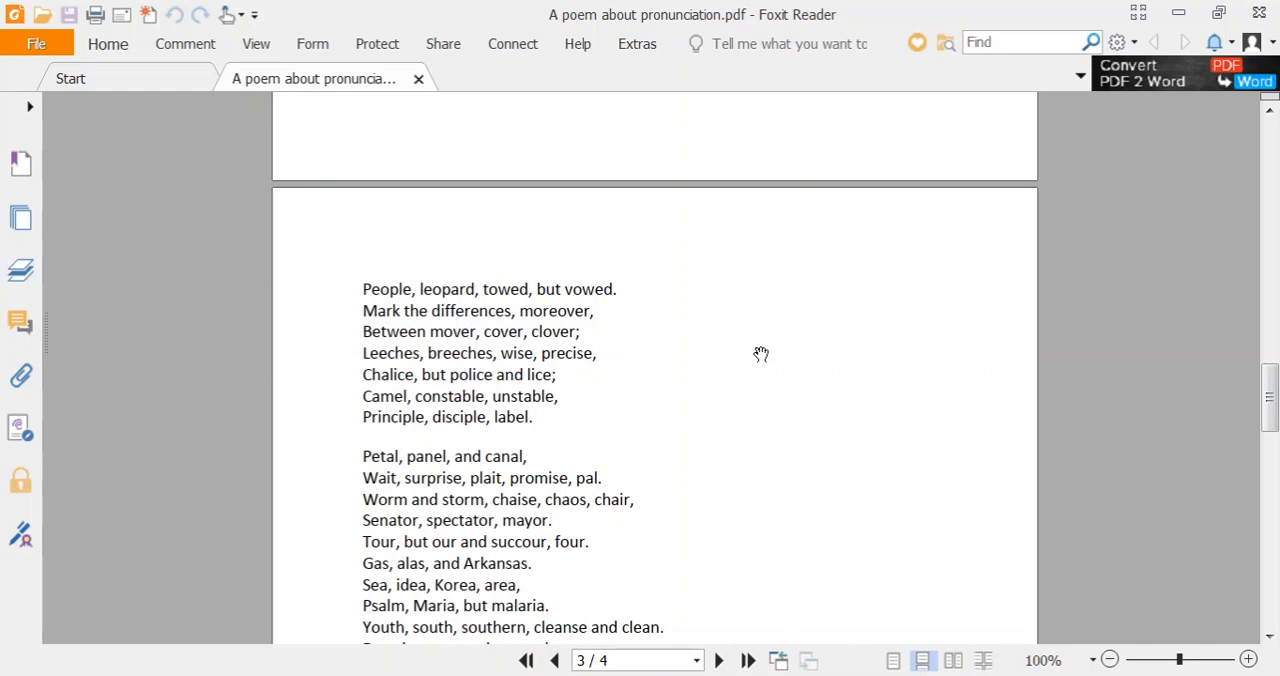
scroll("down", 3)
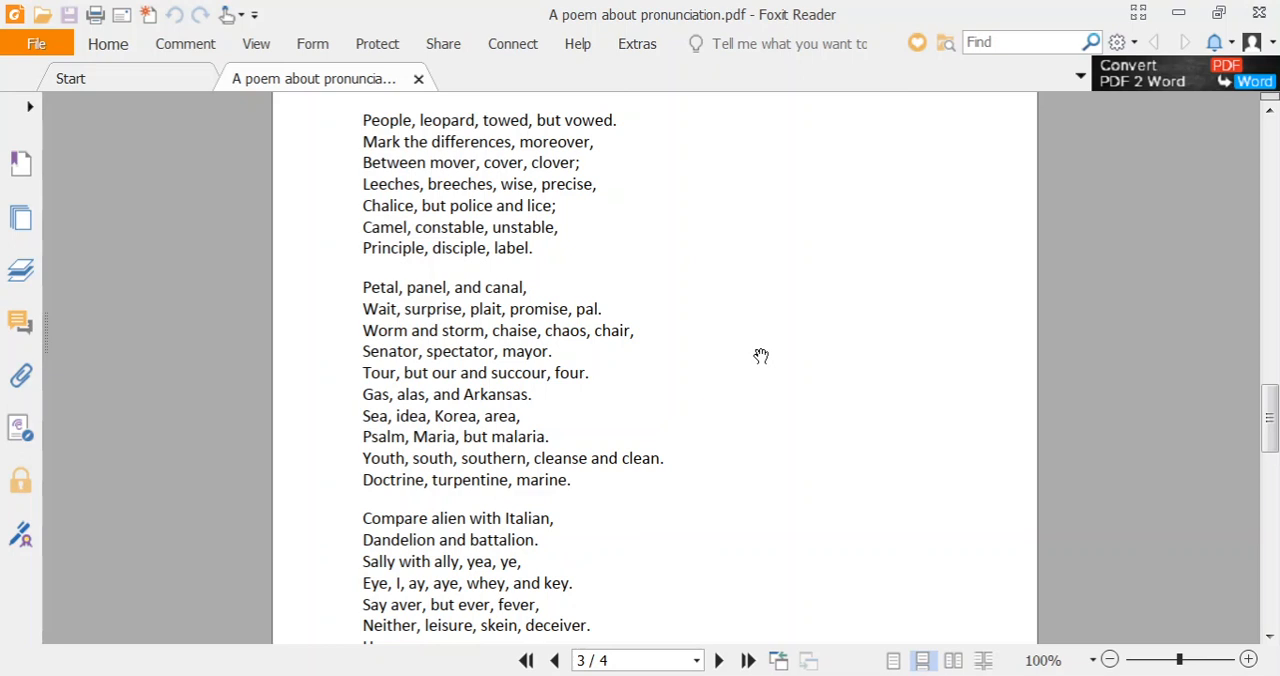
scroll("down", 3)
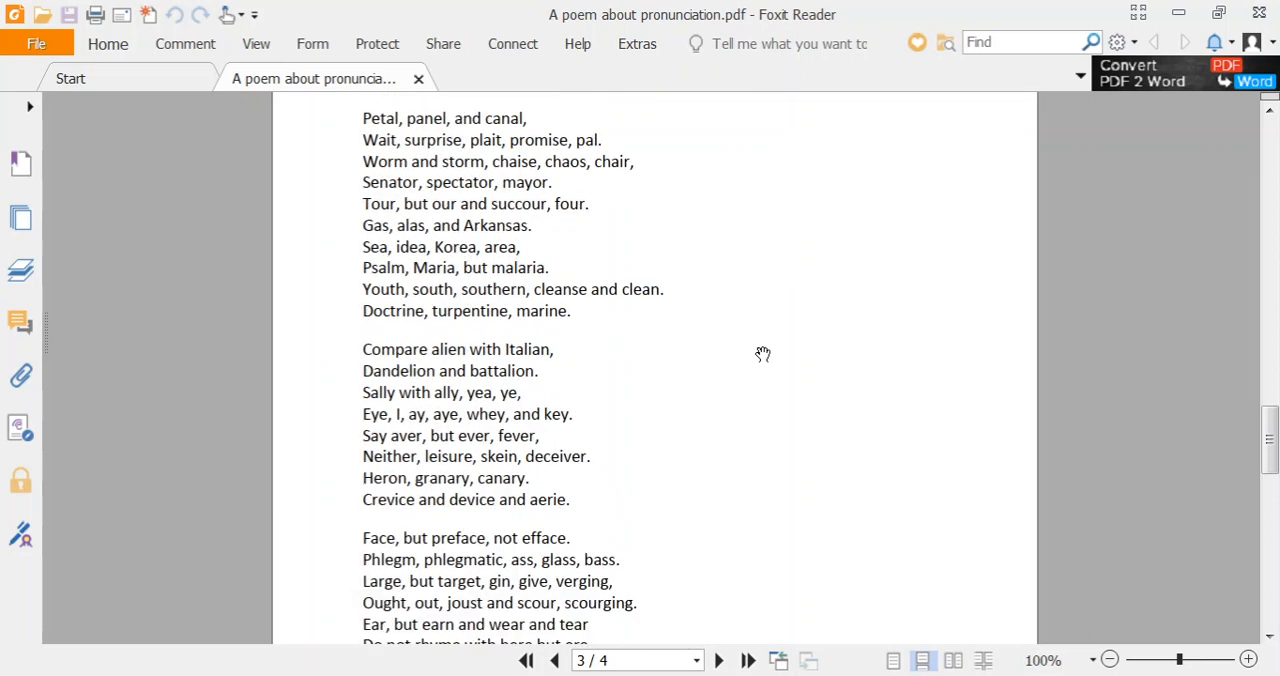
scroll("down", 3)
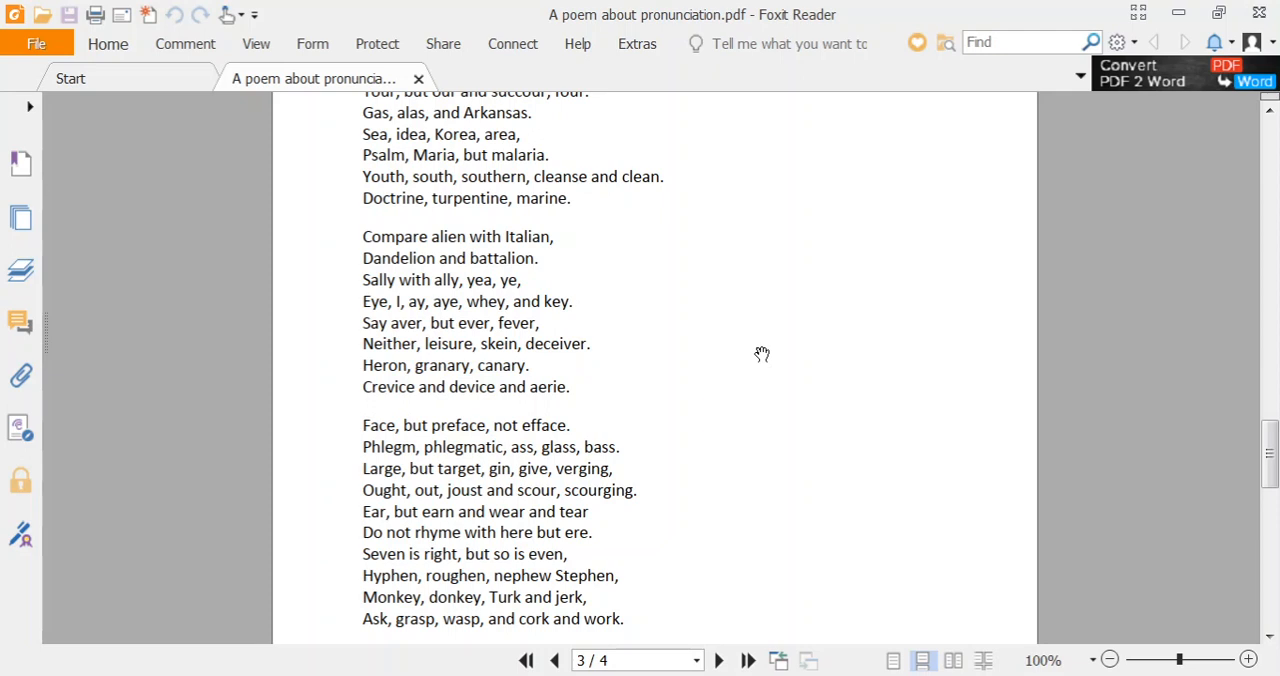
scroll("down", 3)
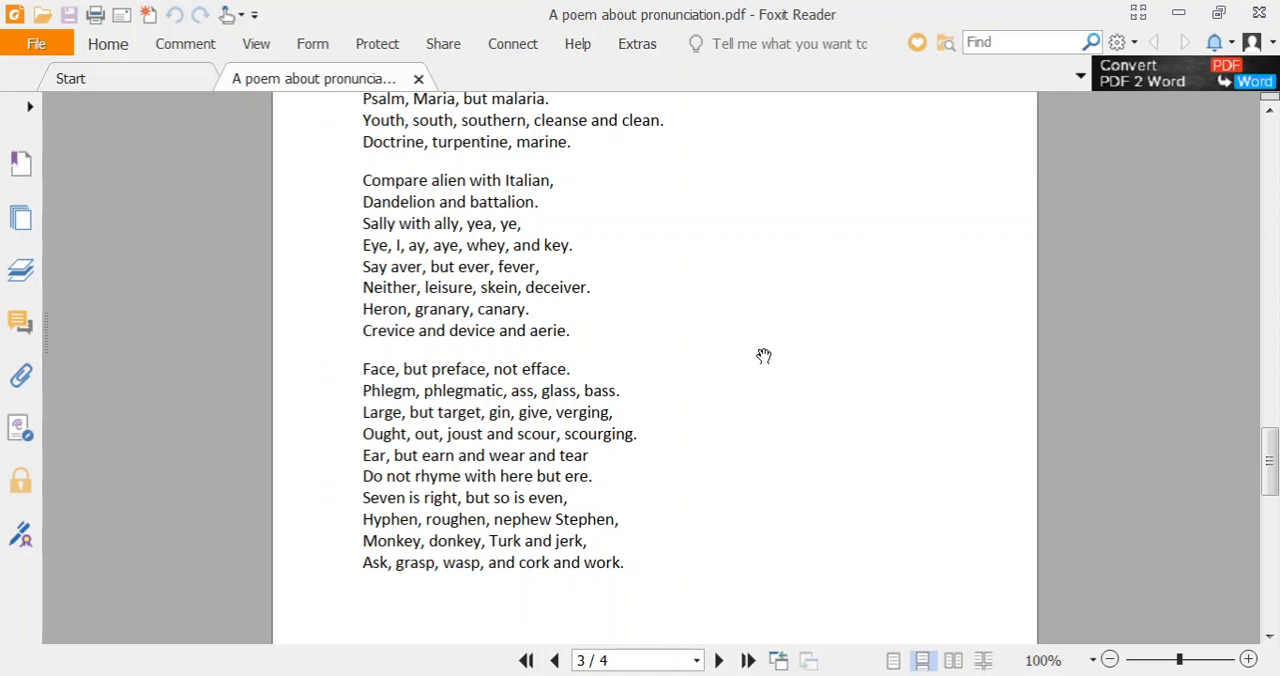
scroll("down", 3)
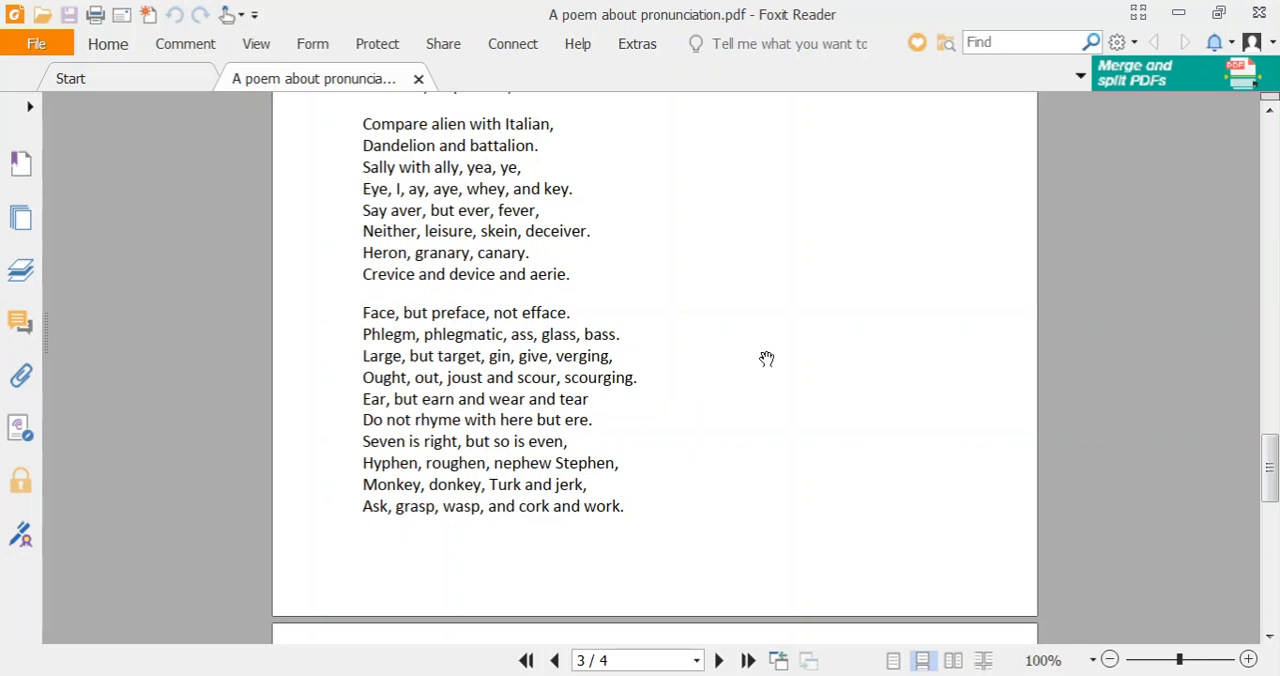
scroll("down", 3)
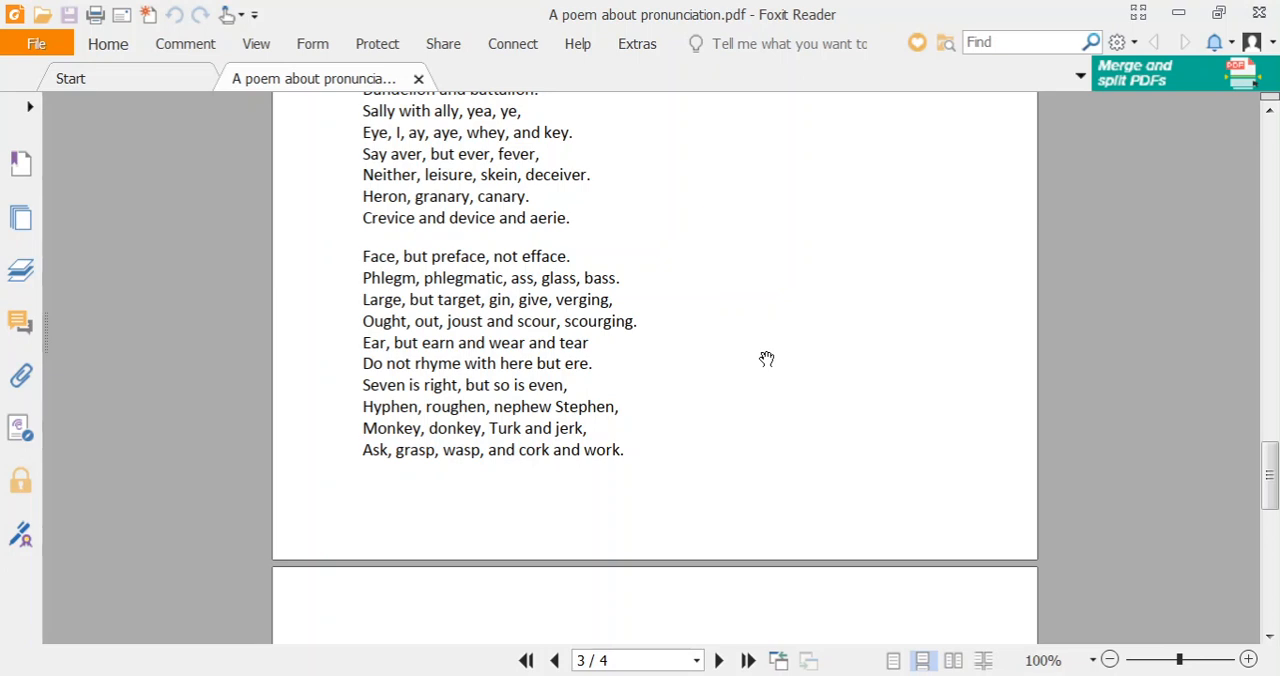
scroll("down", 3)
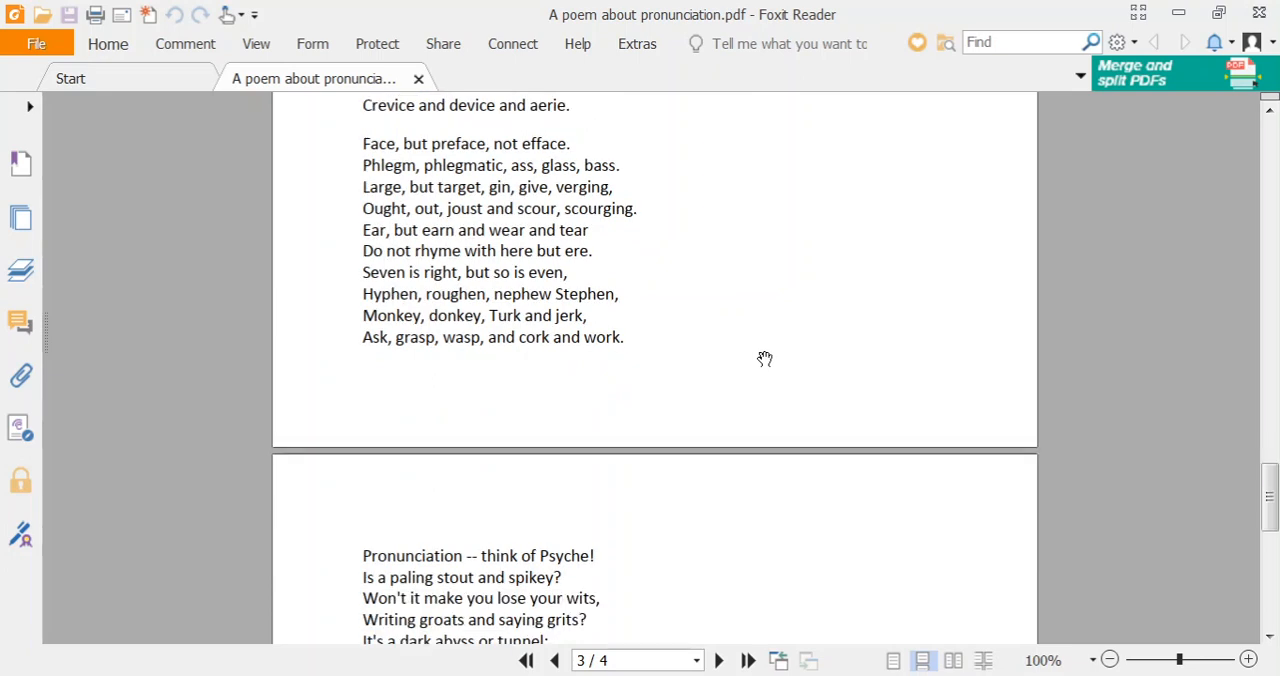
scroll("down", 3)
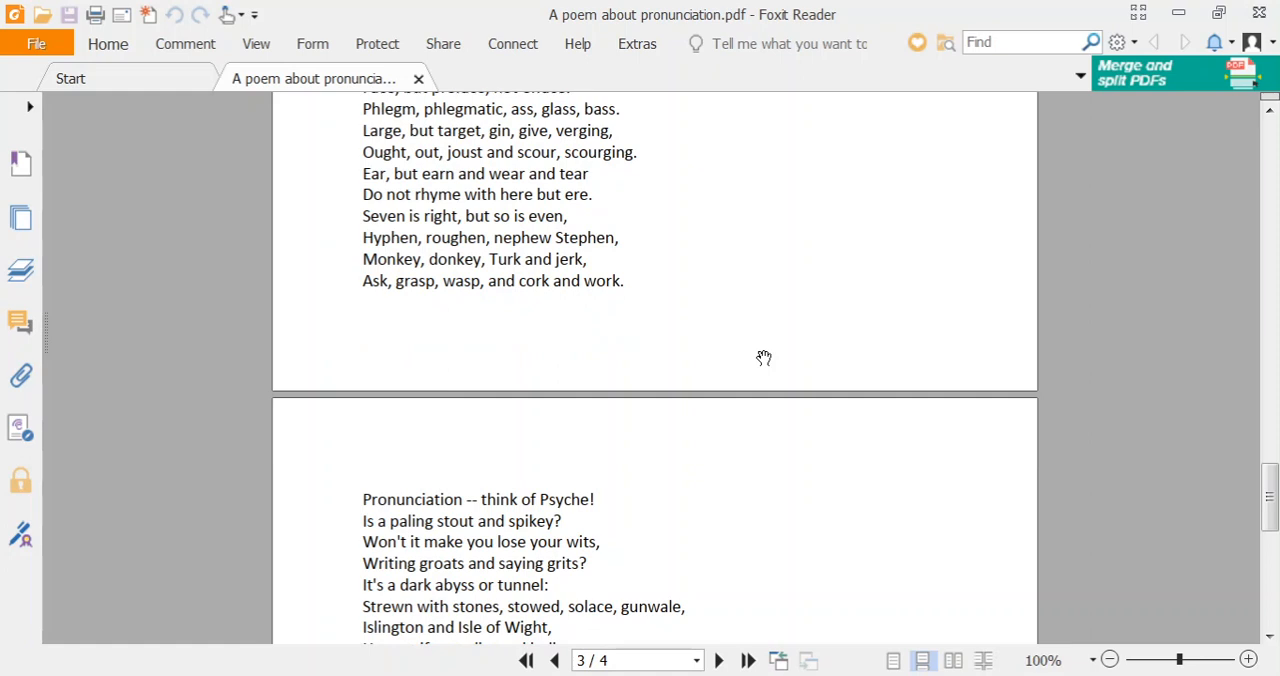
scroll("down", 3)
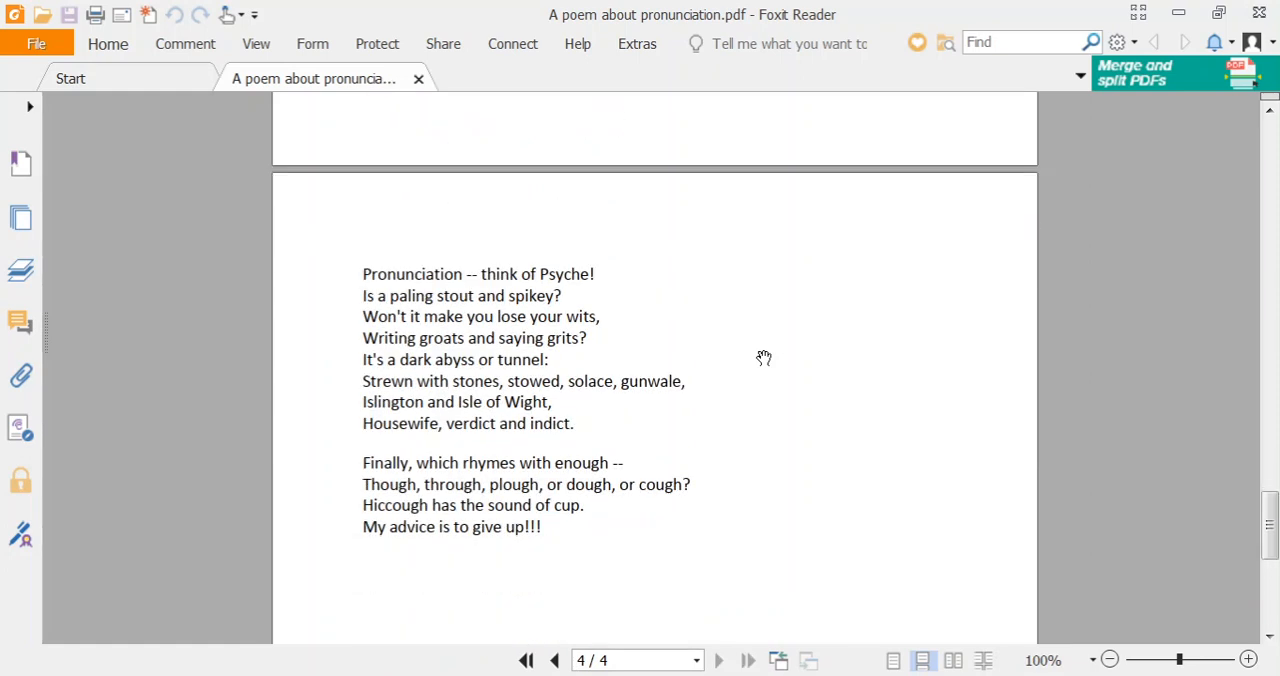